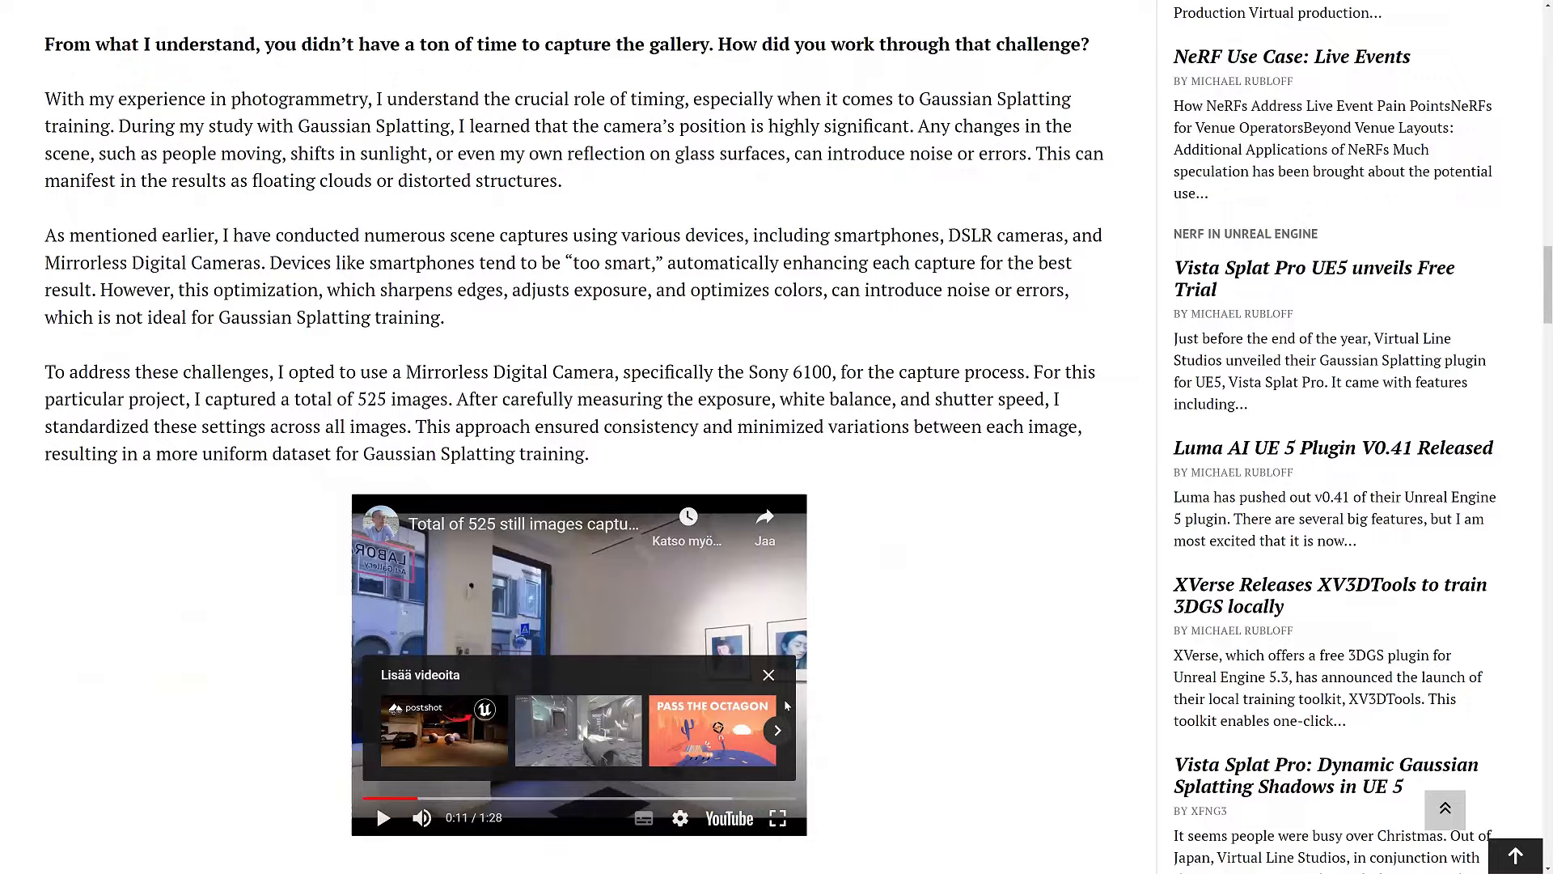
{"action": "scroll", "scroll_direction": "down", "scroll_amount": 3}
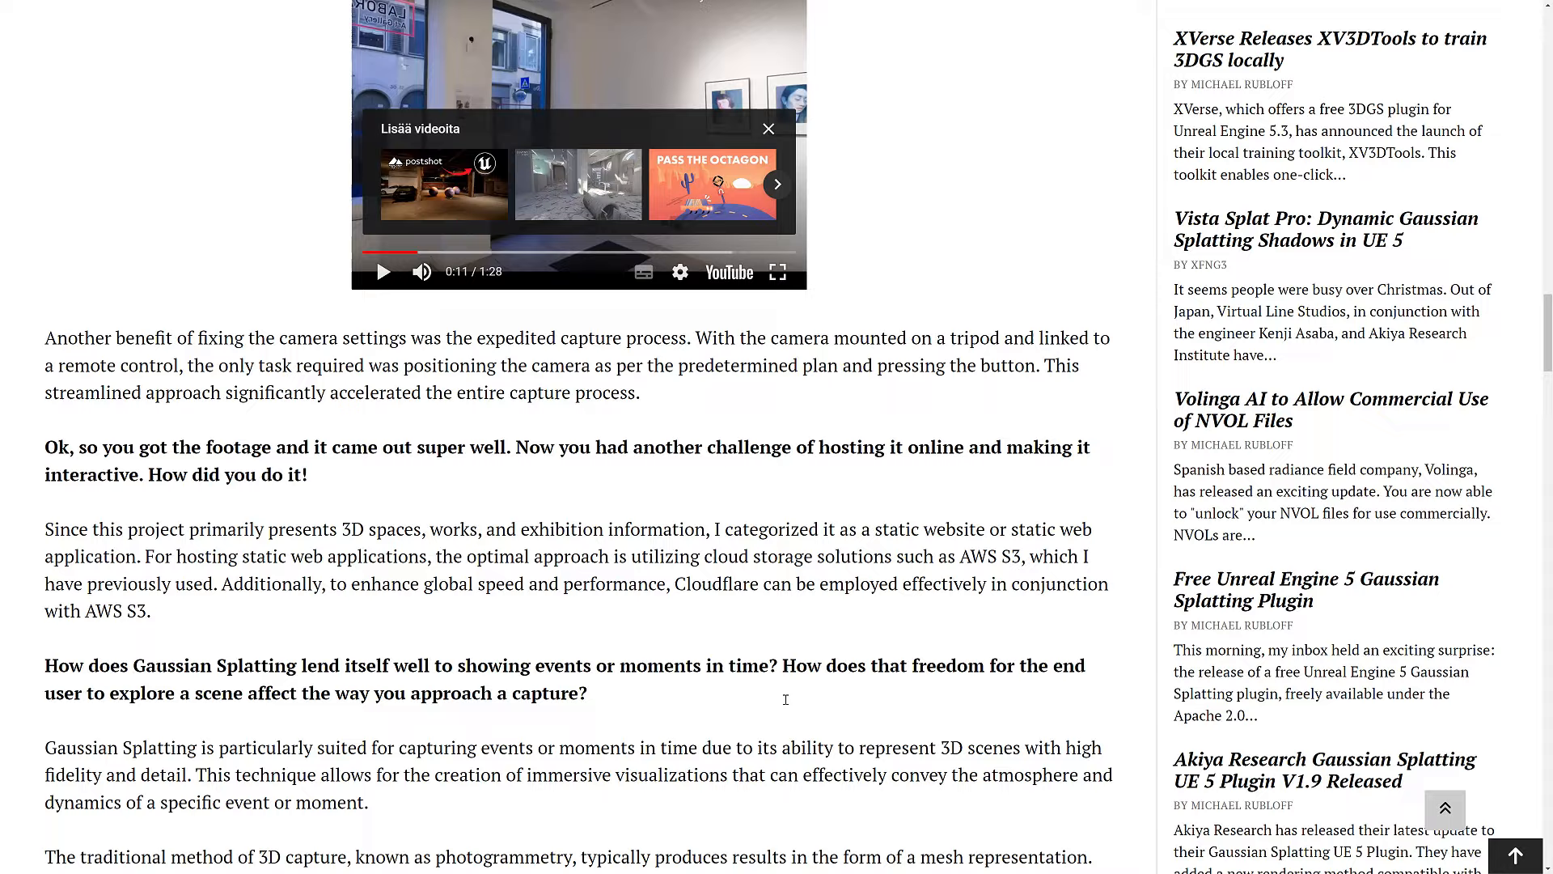